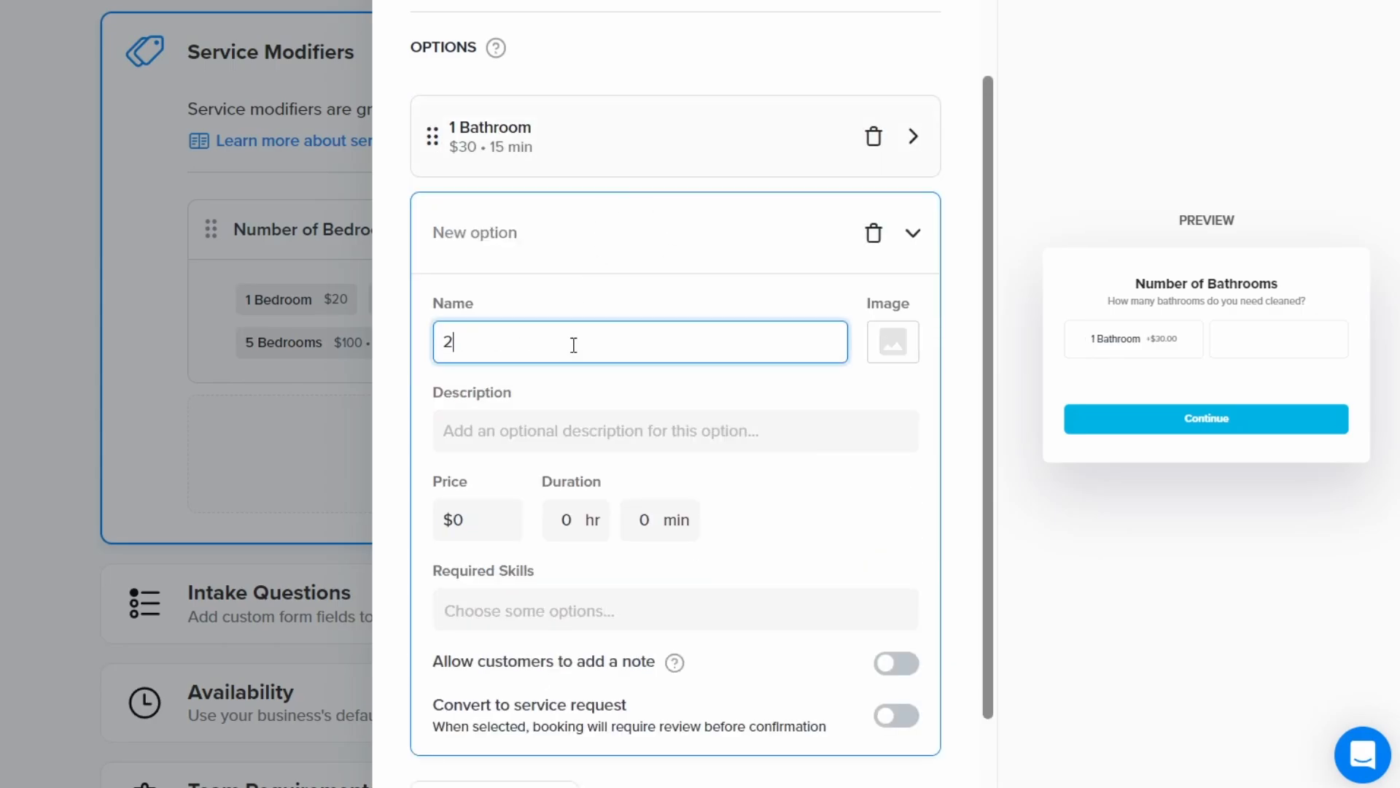
Fill in price and duration for the bathroom options, pricing 4 Bathrooms at $120
left_click(479, 520)
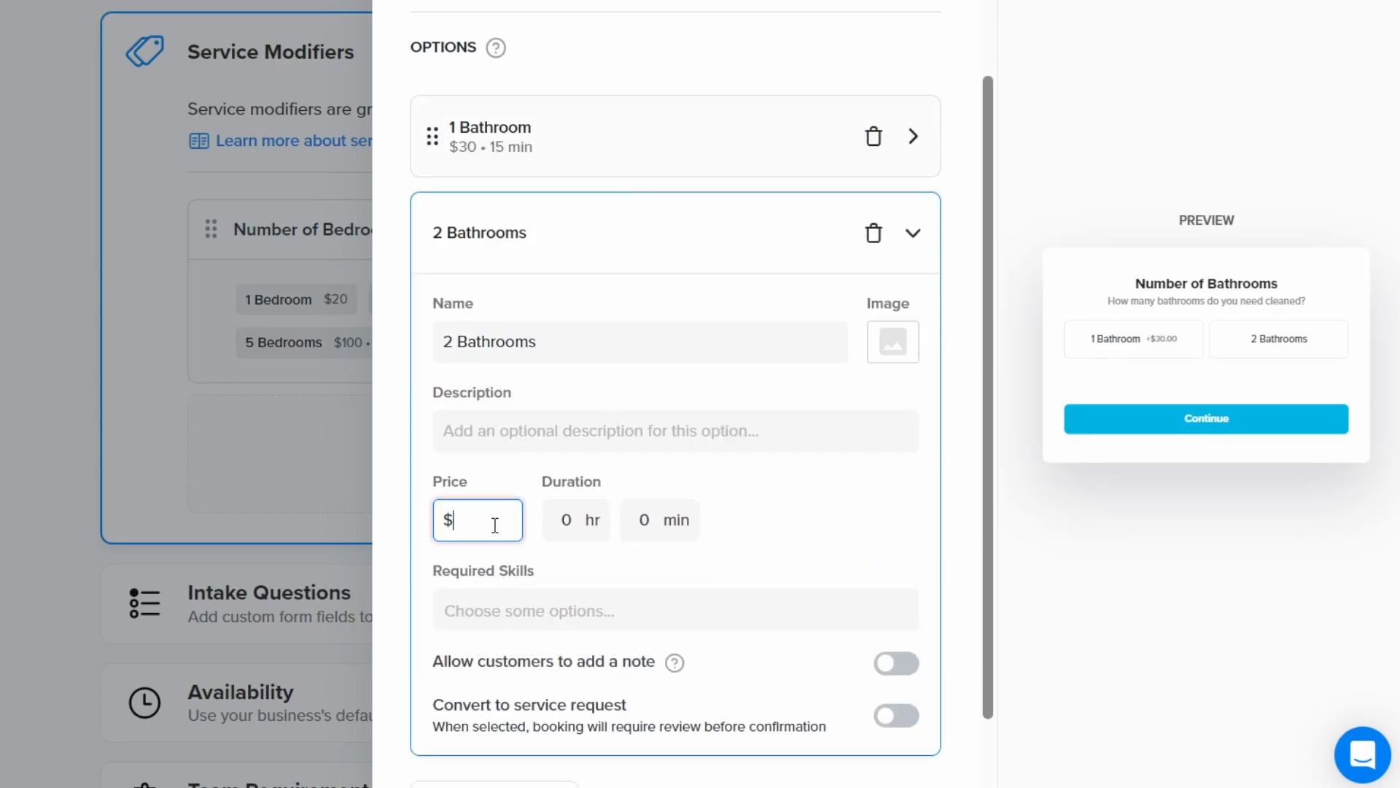
left_click(493, 733)
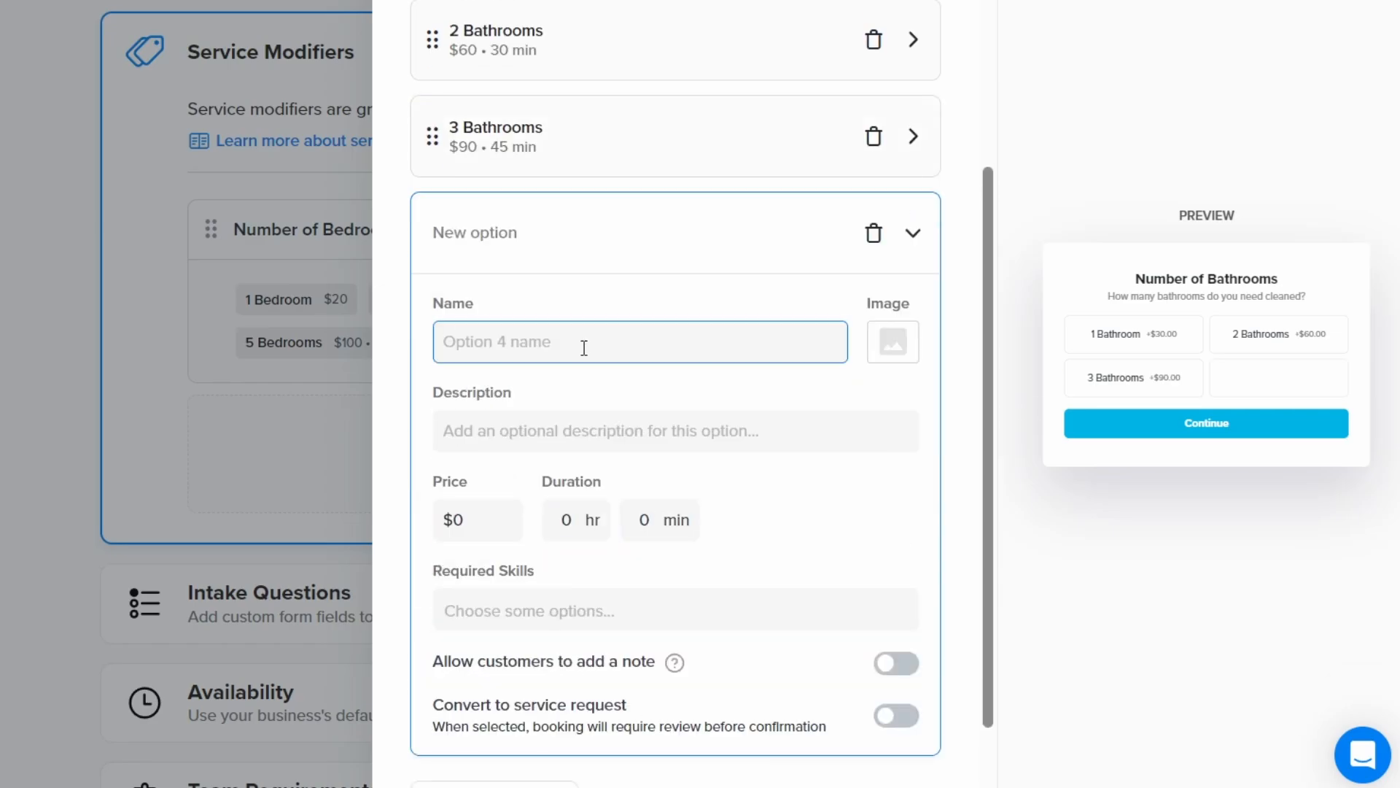
type("120")
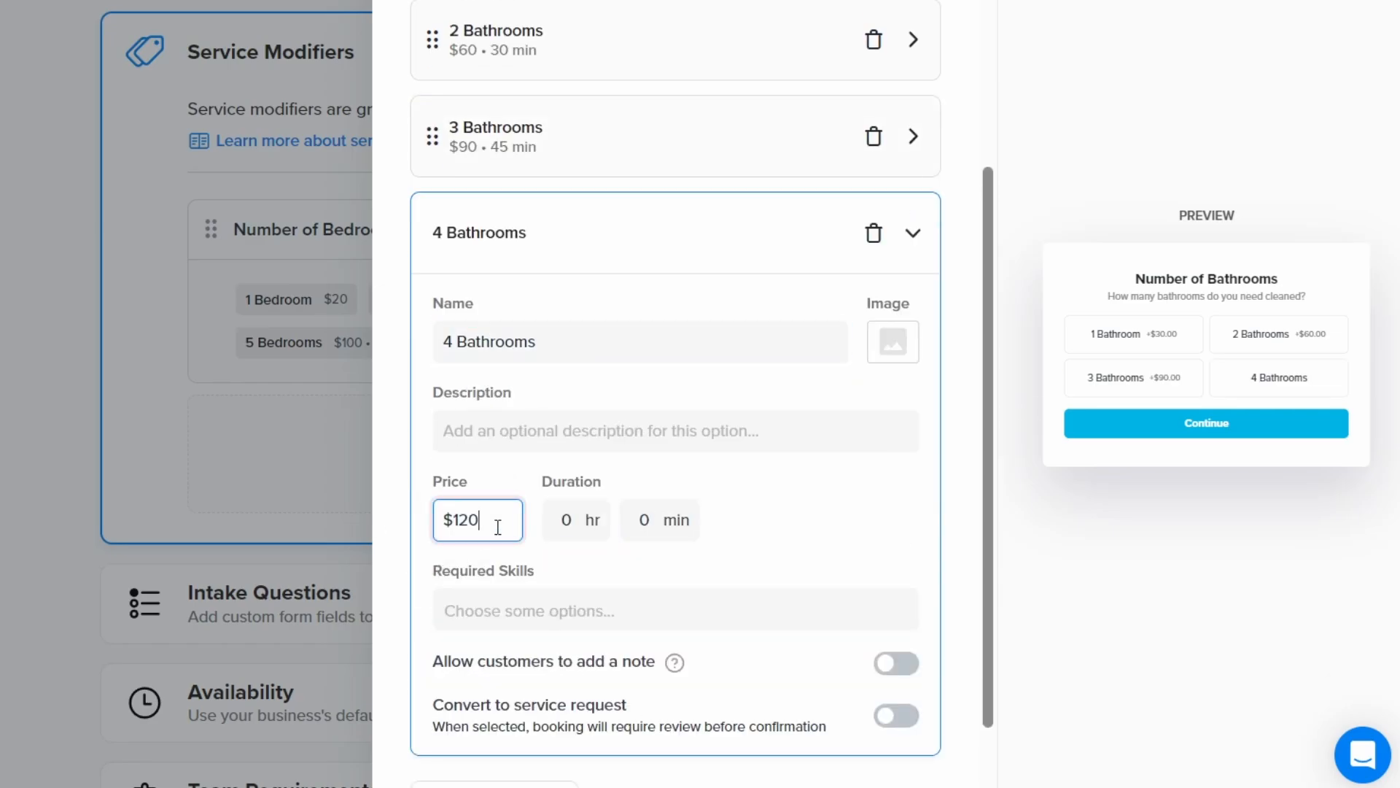